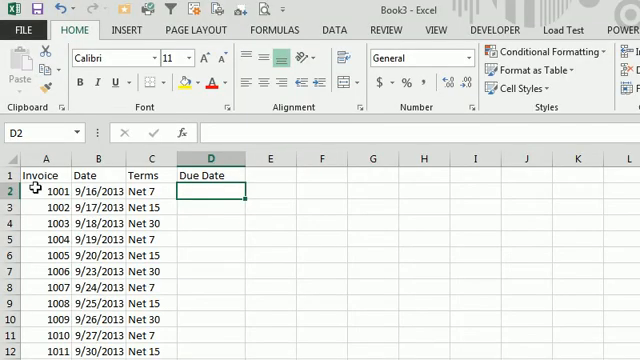
mouse_move(116, 298)
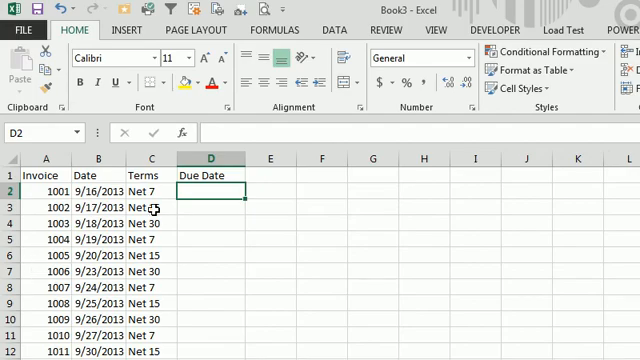
mouse_move(448, 212)
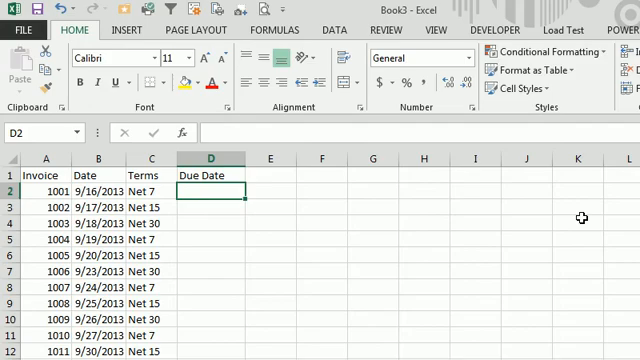
- Enter the due-date formula =B2+MID(C2,5,2) in D2, picking MID from autocomplete
text(=B2)
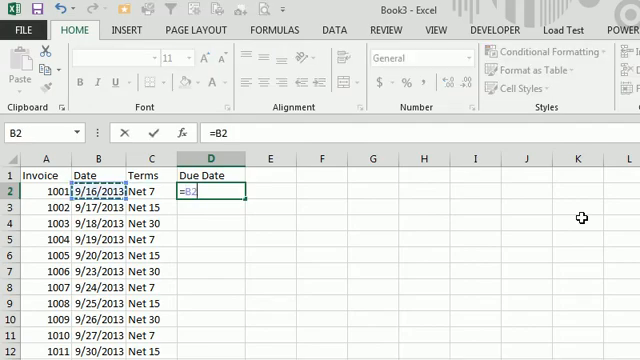
text(+)
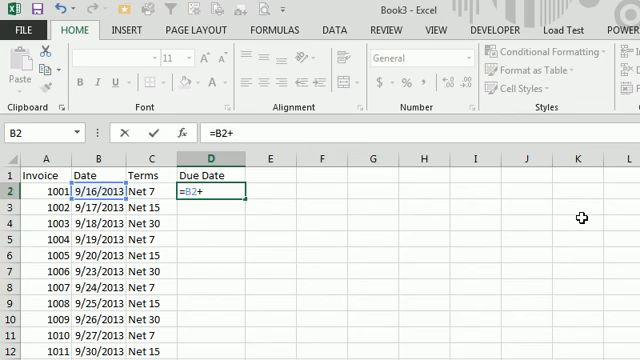
text(M)
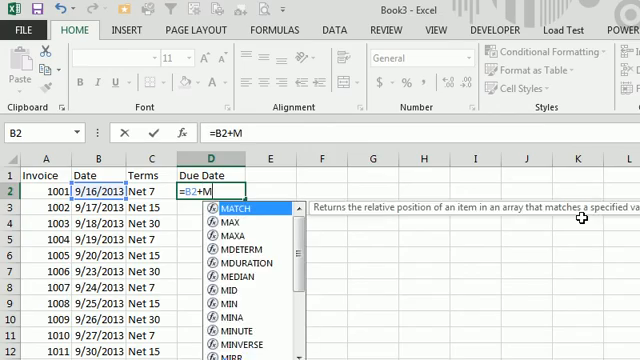
text(ID(C2,)
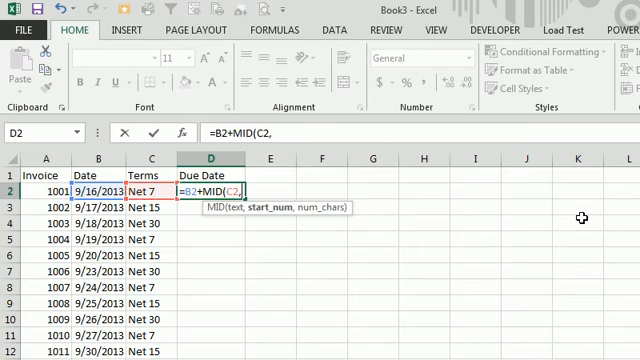
text(5)
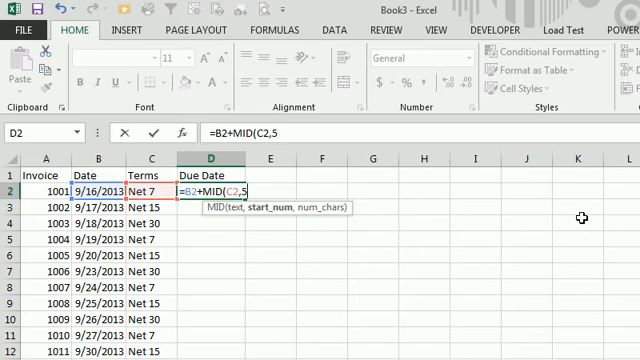
text(,2))
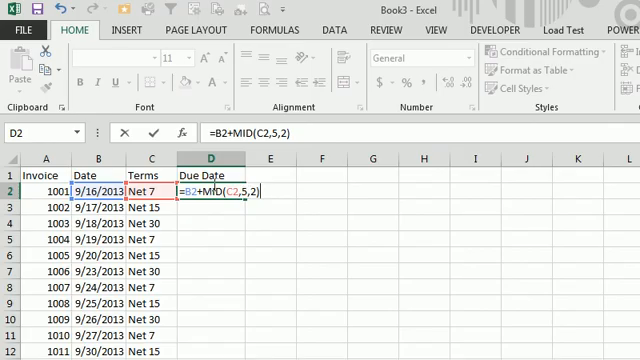
mouse_move(438, 238)
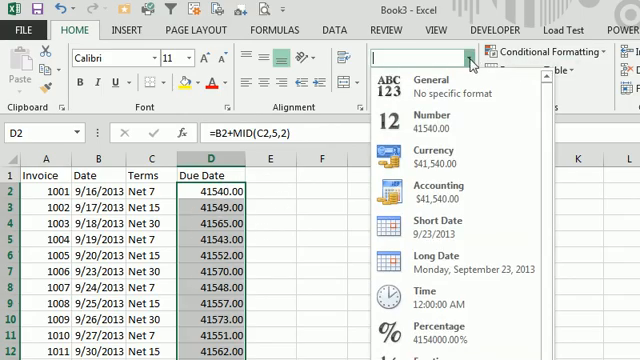
- Format the Due Date column as Short Date so values show like 9/23/2013
click(416, 222)
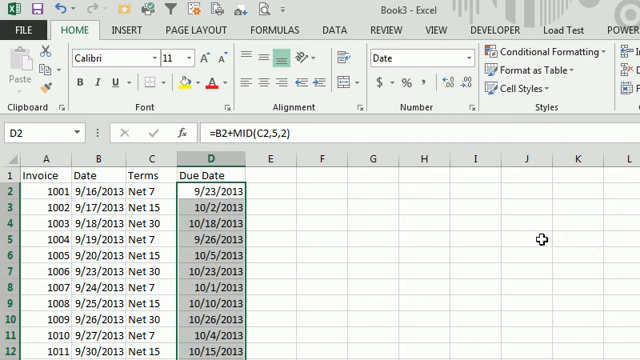
mouse_move(540, 240)
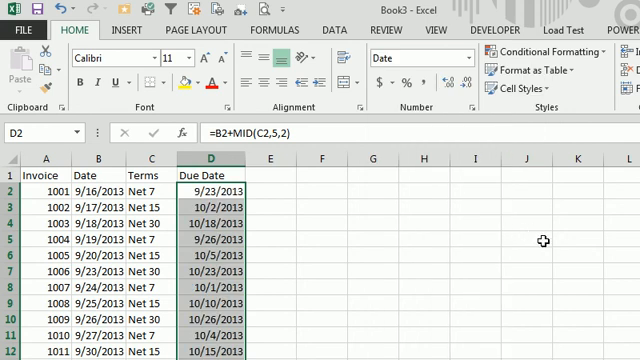